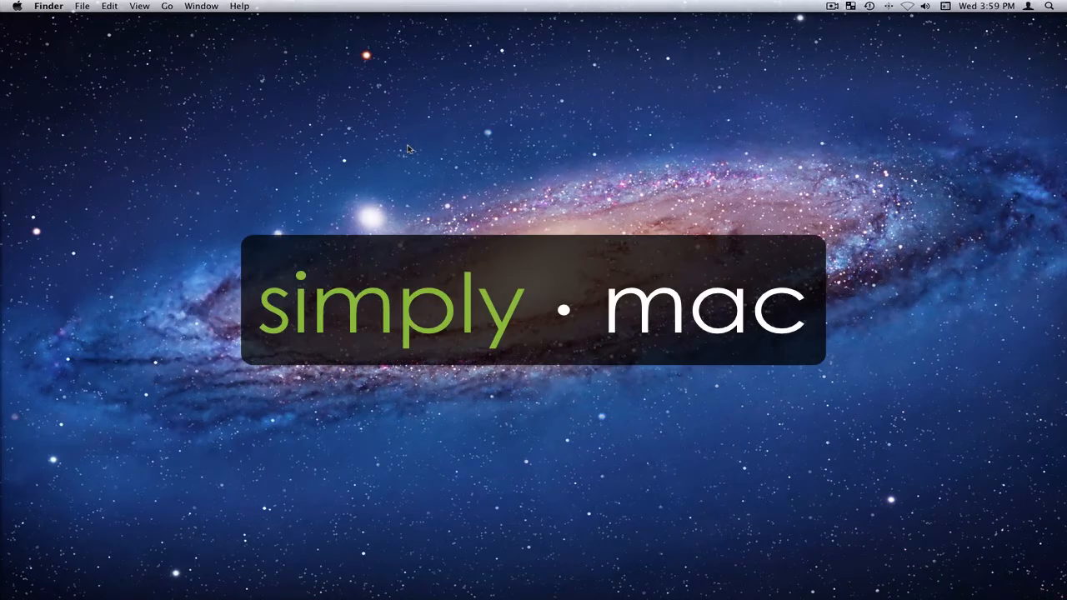
mouse_move(557, 166)
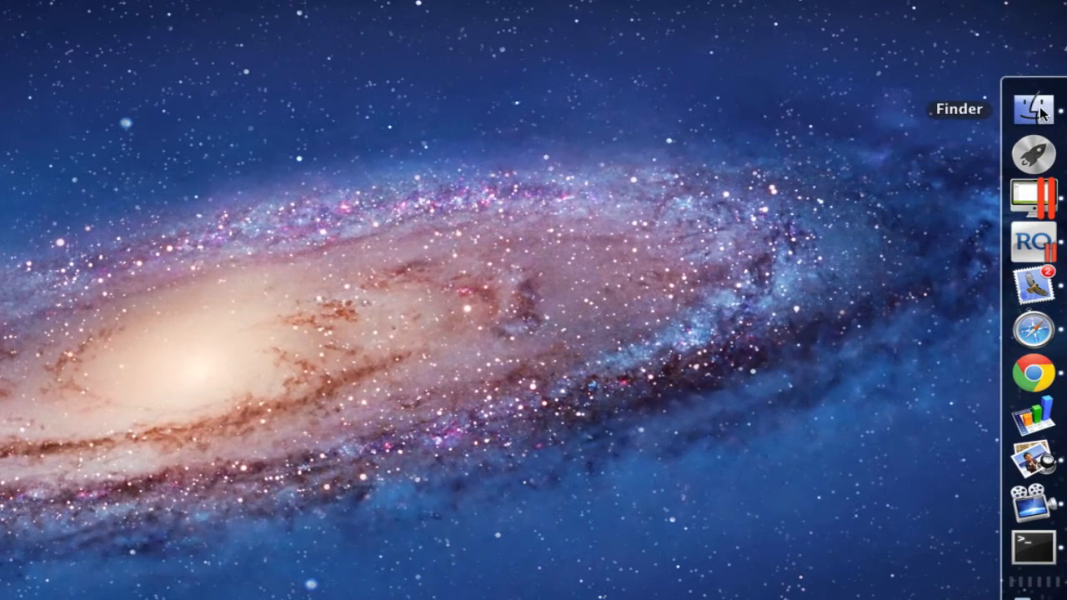
Open a Finder window and jump to the home folder's hidden Library via the Go menu
left_click(1034, 110)
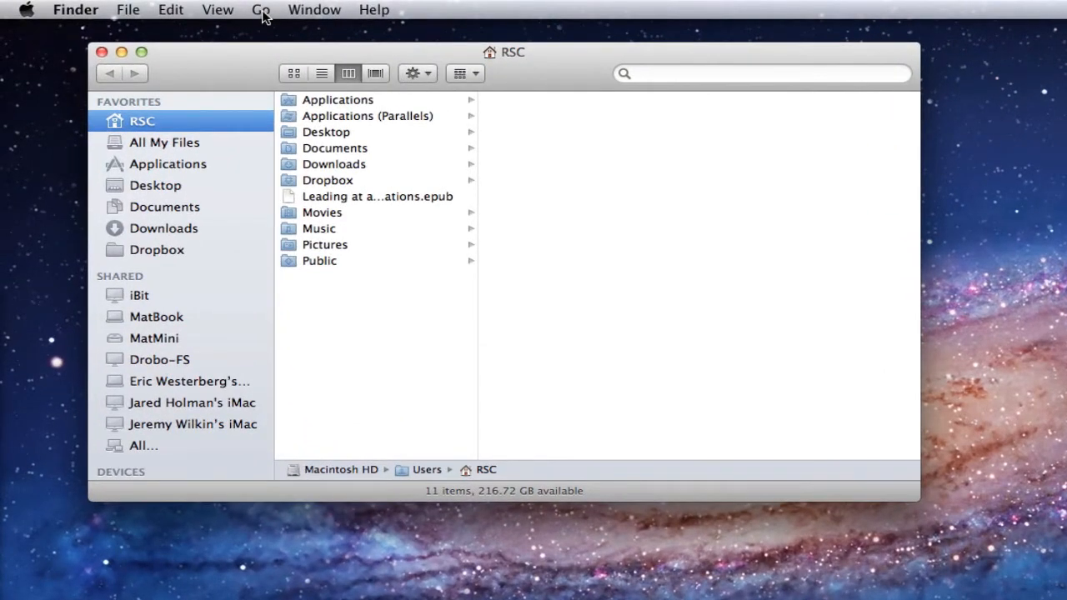
left_click(260, 10)
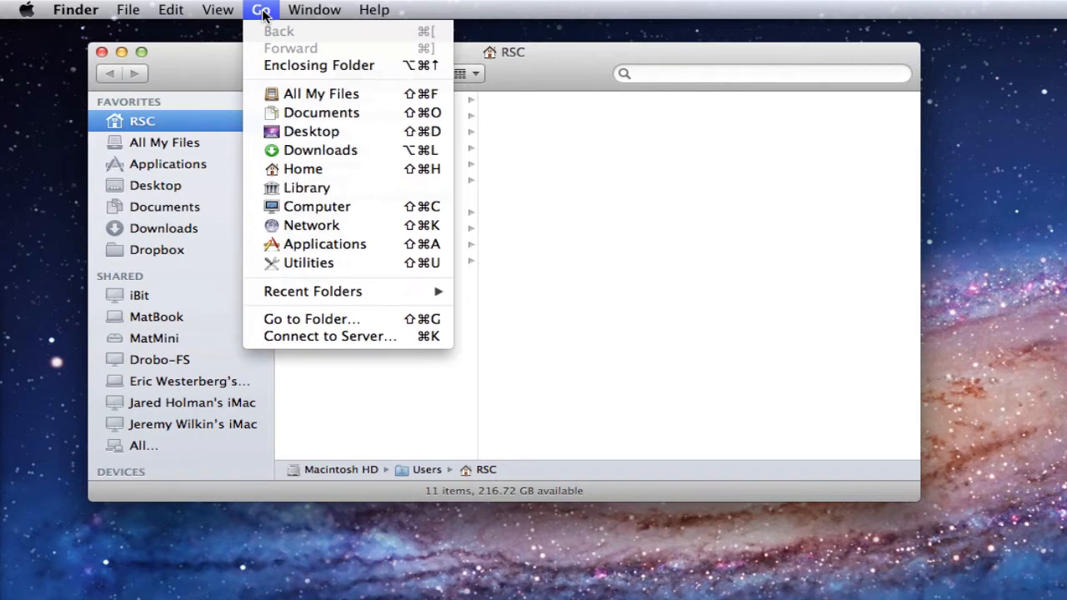
mouse_move(307, 187)
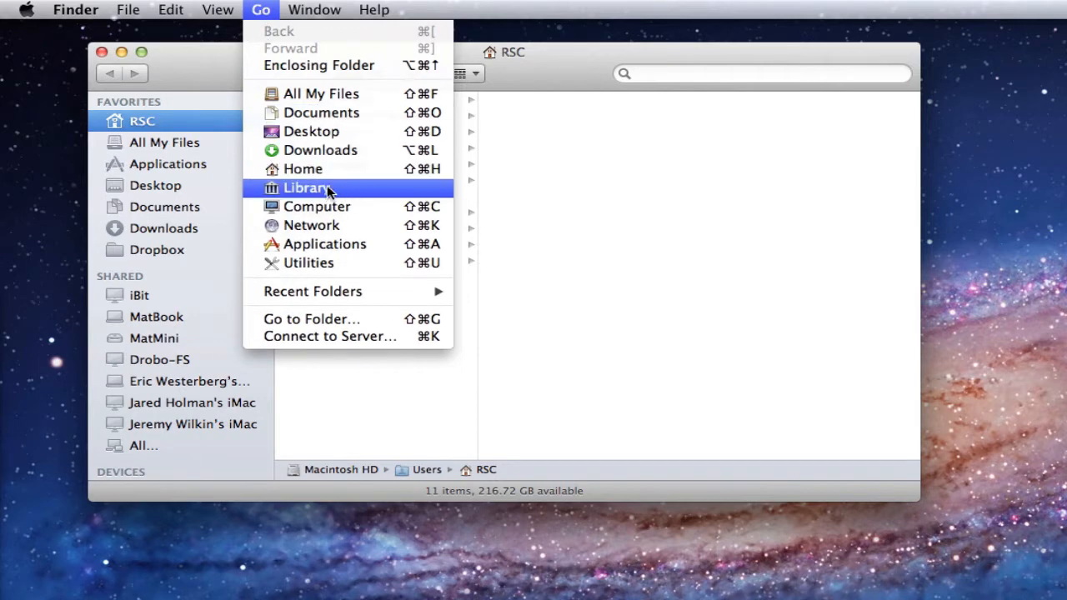
mouse_move(320, 193)
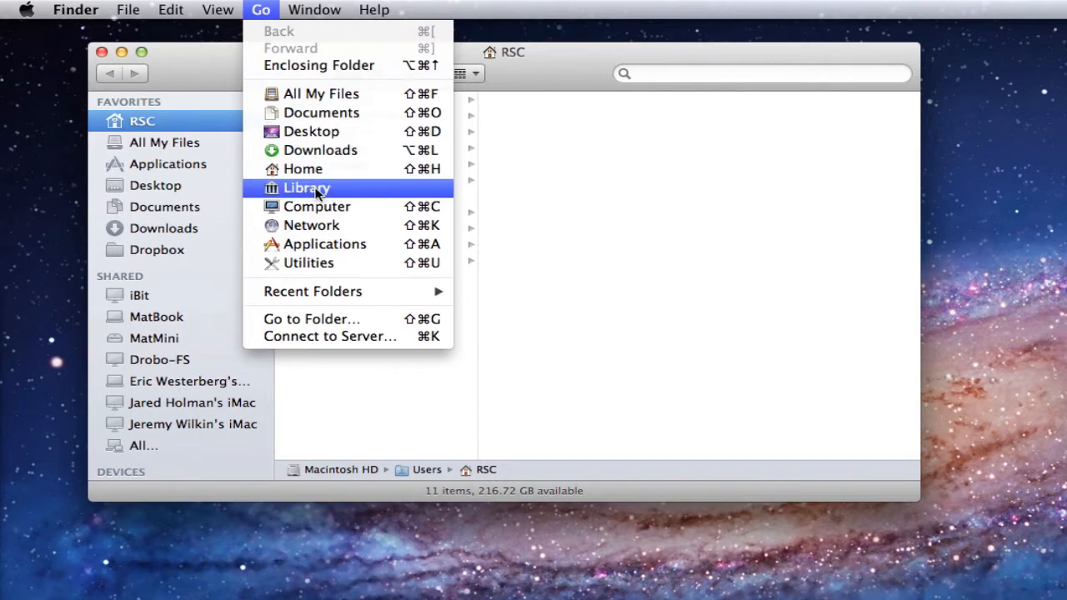
left_click(307, 187)
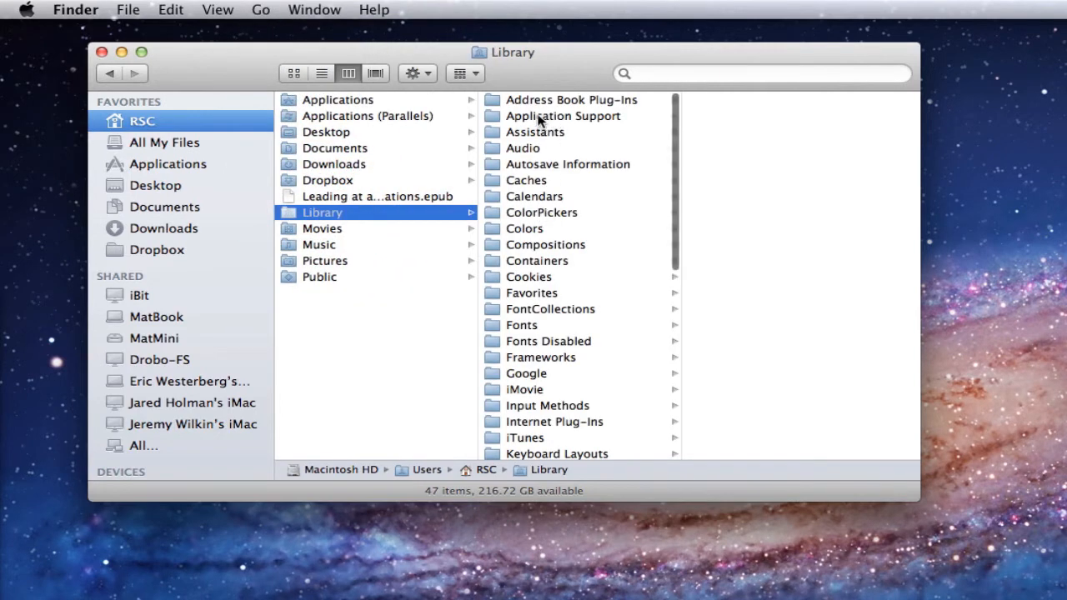
Drill into Application Support > iLifeAssetManagement > assets > sub, listing its 31 items
left_click(563, 116)
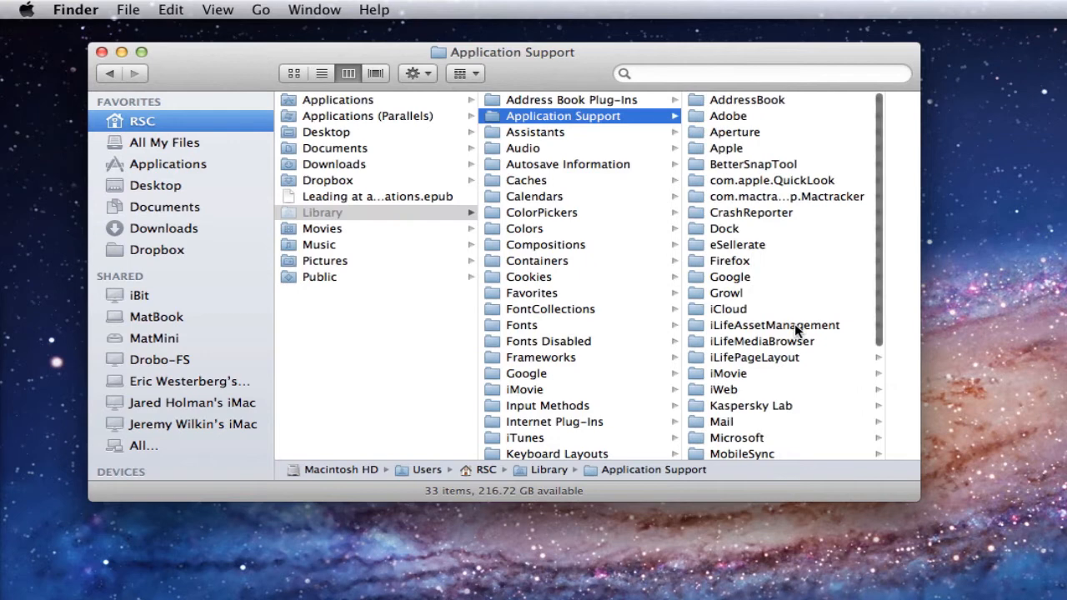
mouse_move(758, 335)
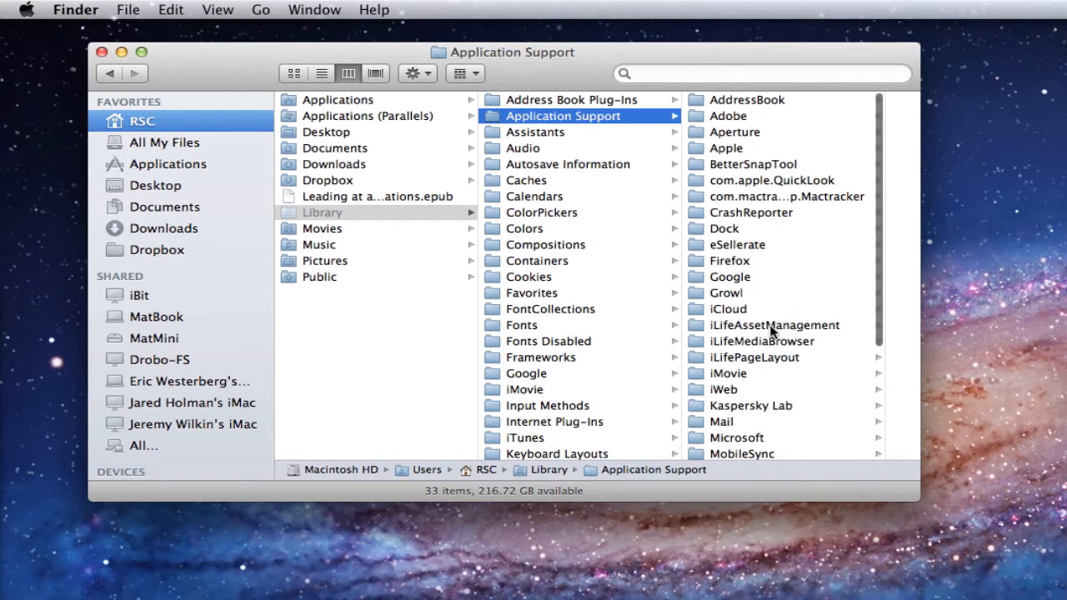
left_click(774, 325)
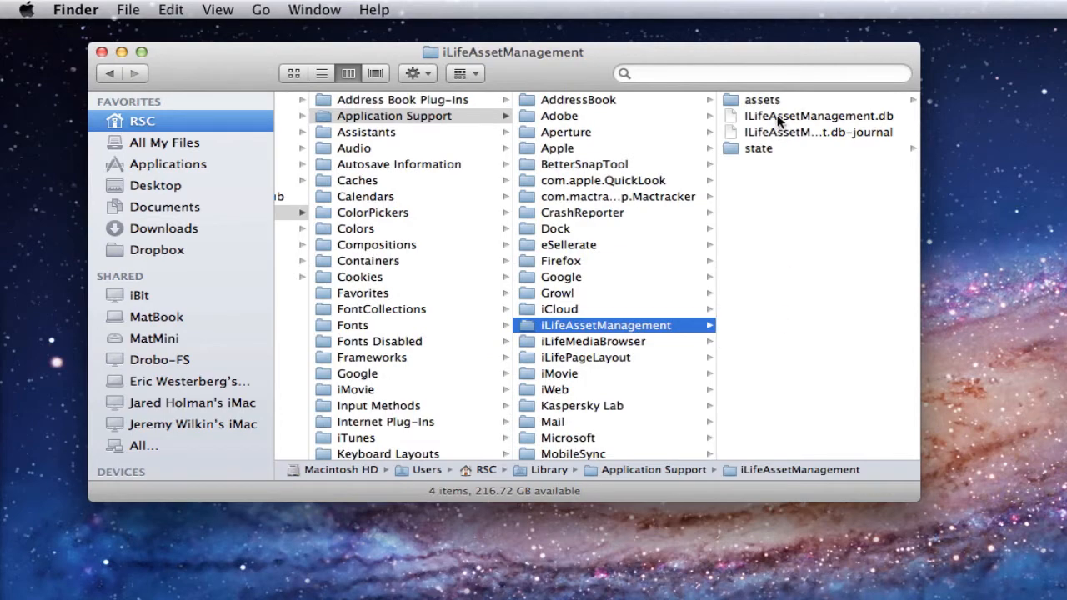
left_click(762, 100)
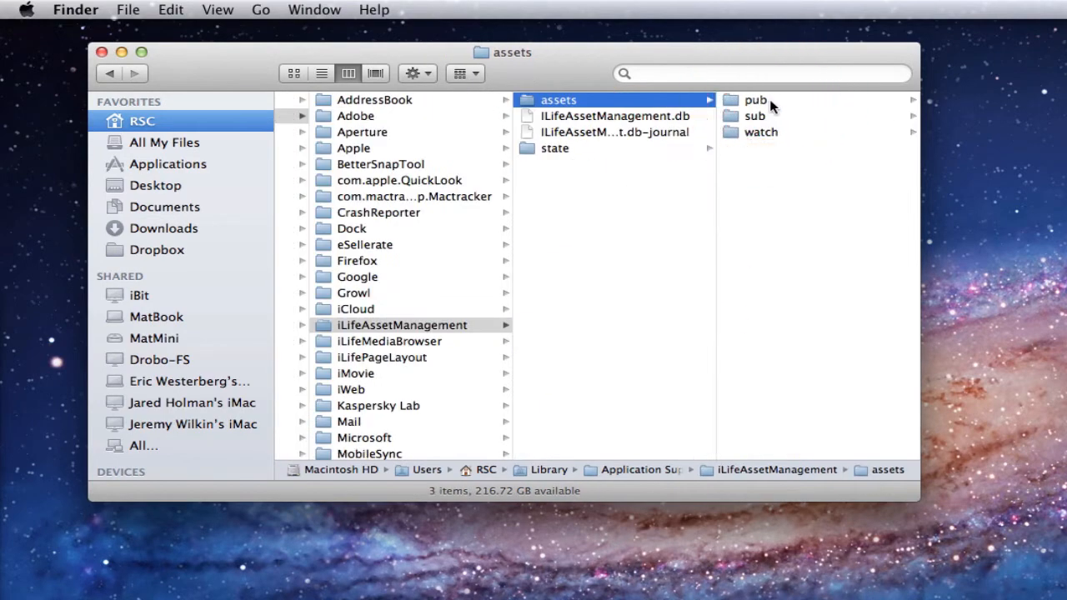
left_click(753, 117)
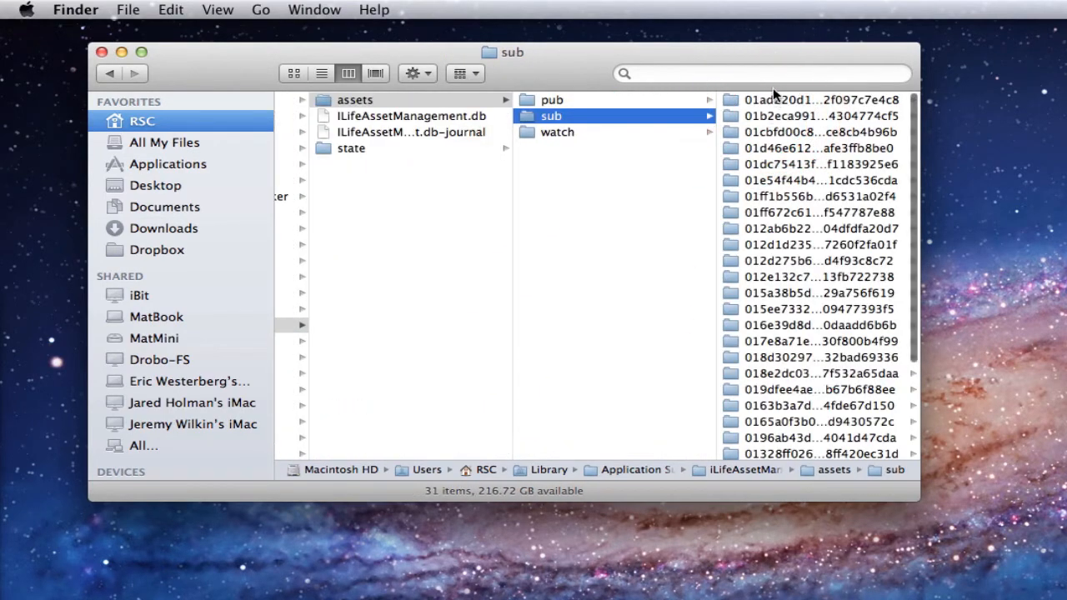
mouse_move(781, 263)
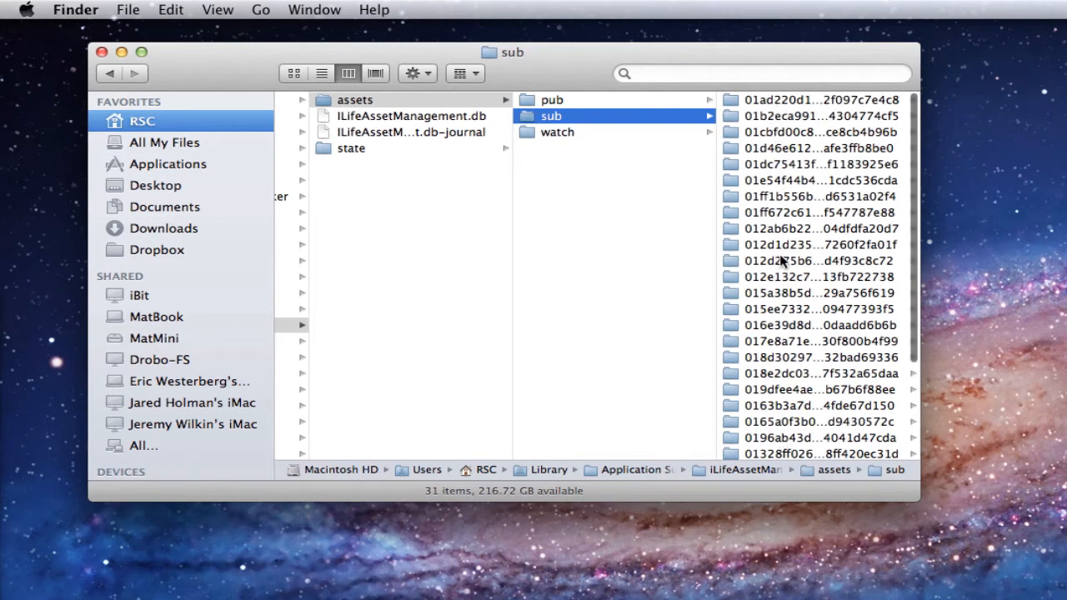
mouse_move(780, 175)
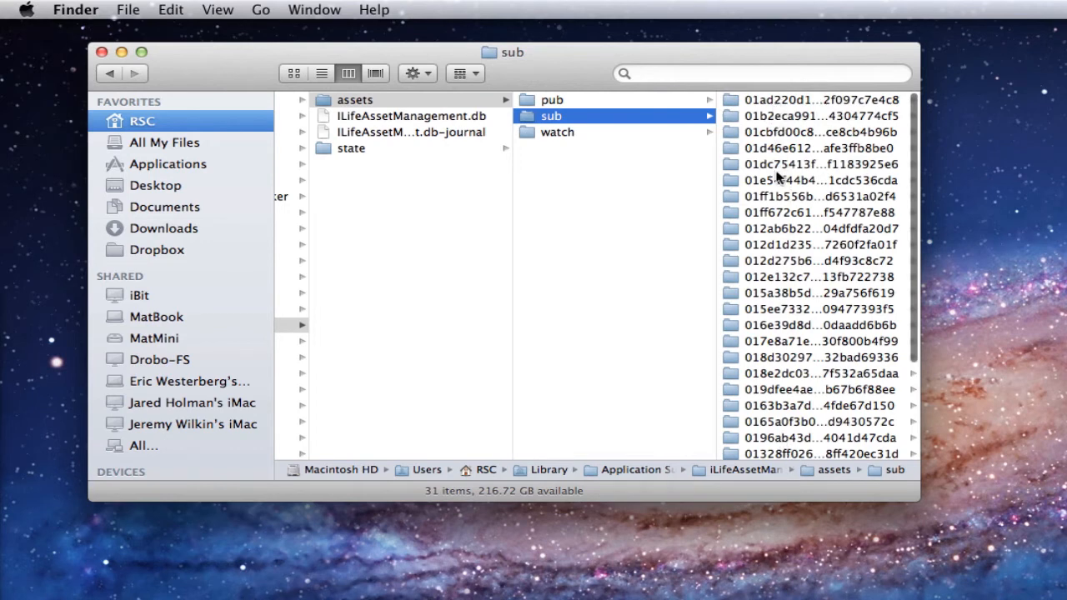
mouse_move(787, 146)
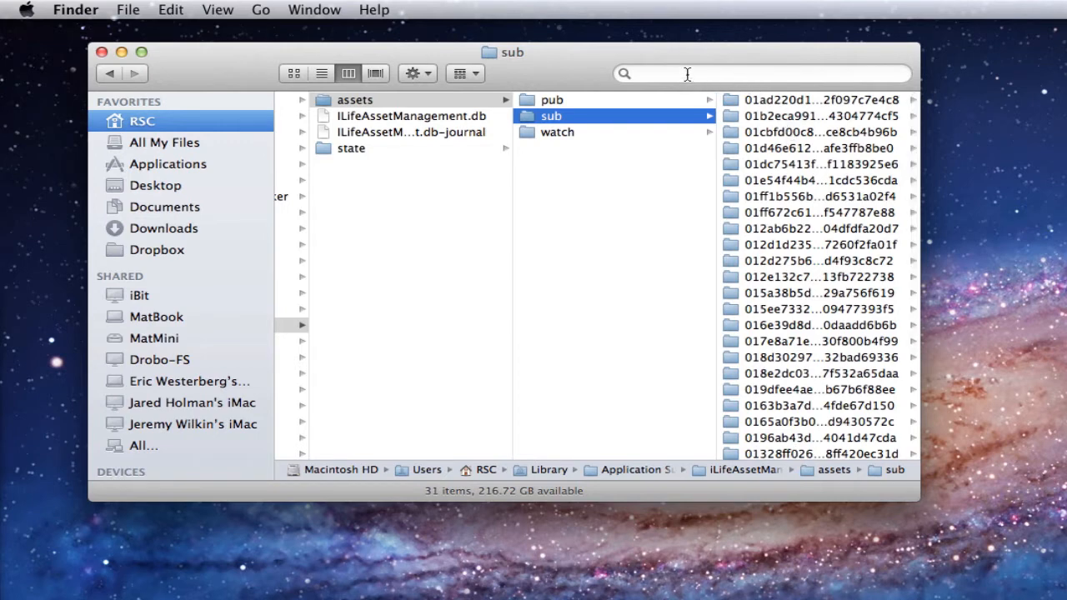
Search for 'image', scope it to the sub folder's 31 pictures, and start saving the search
left_click(750, 73)
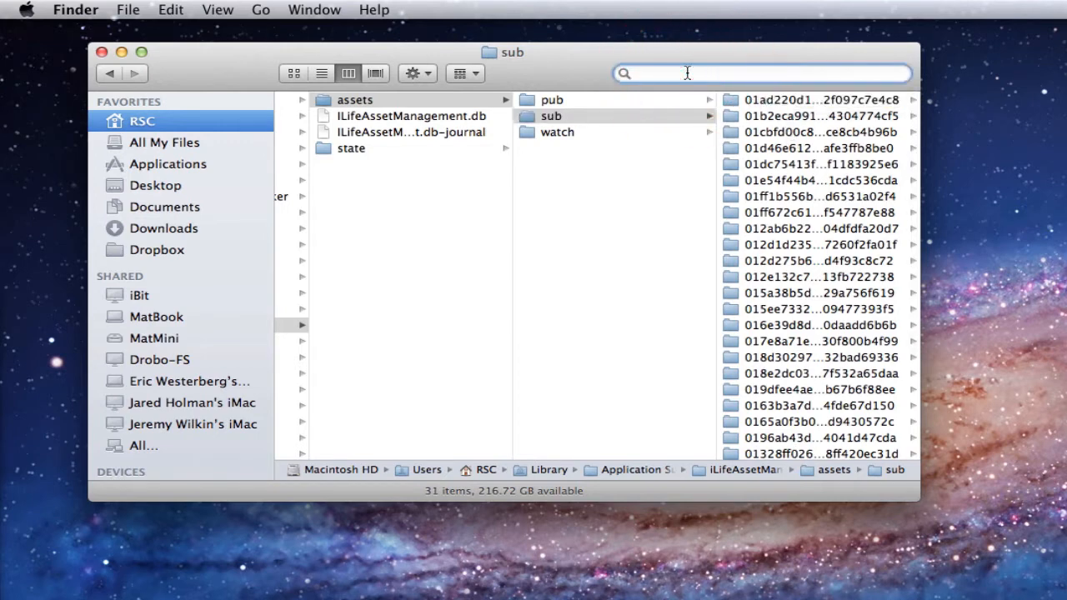
type("image")
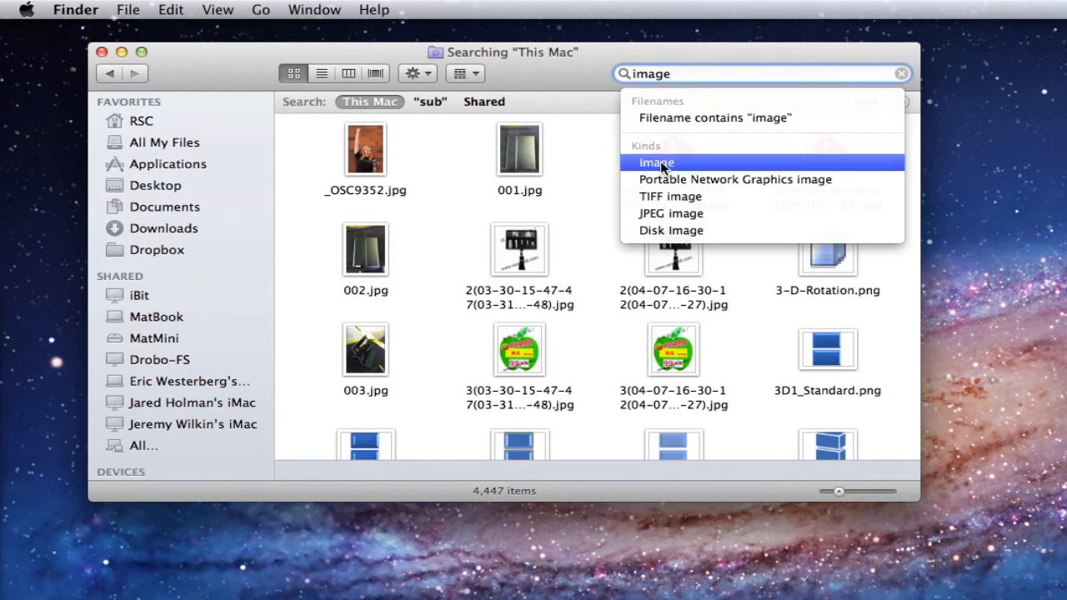
left_click(657, 162)
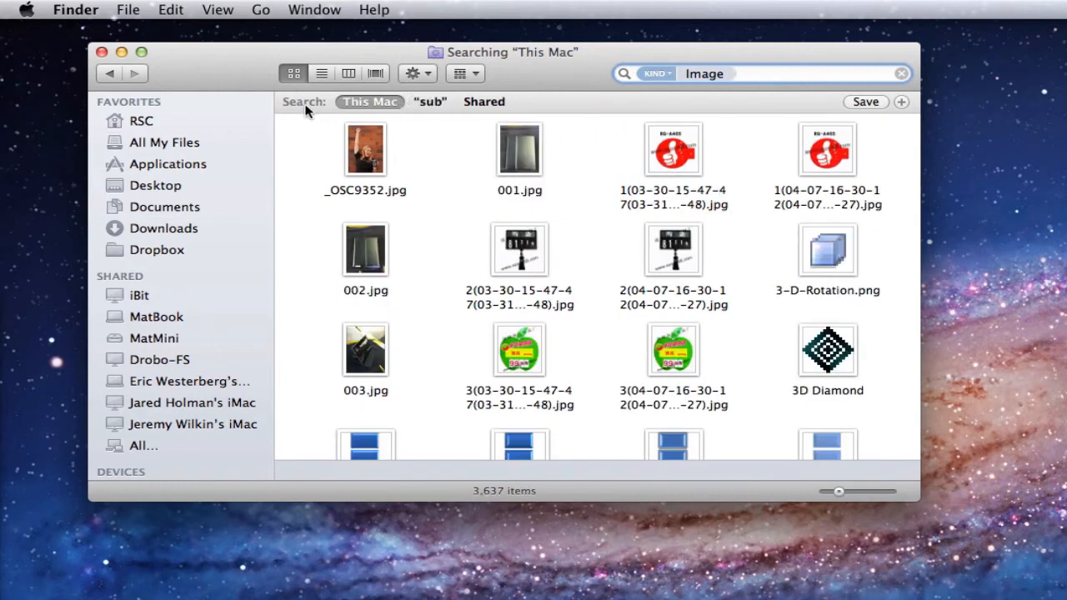
left_click(430, 102)
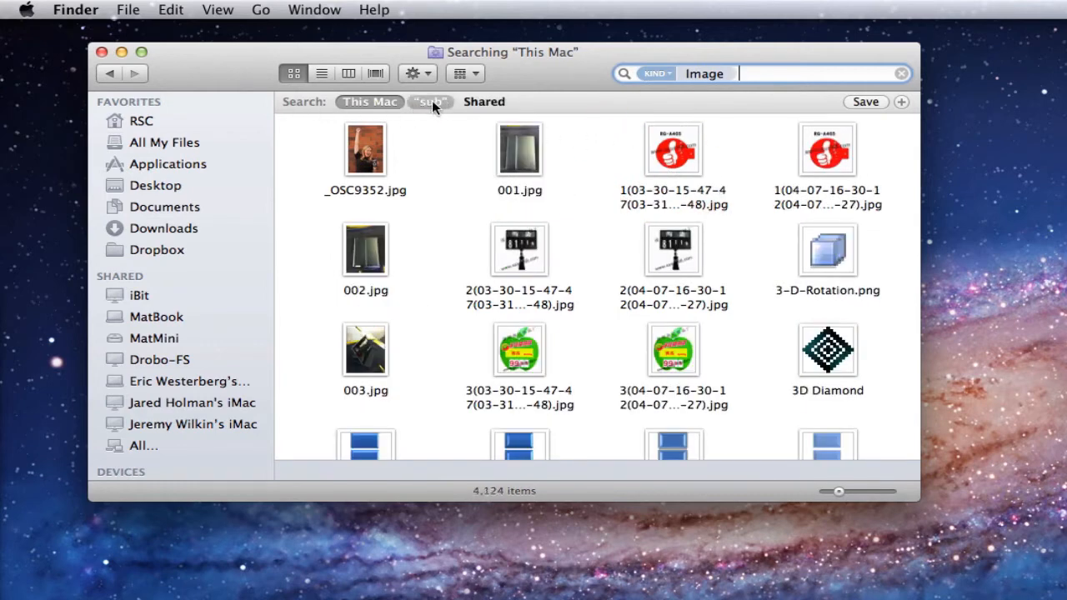
left_click(430, 102)
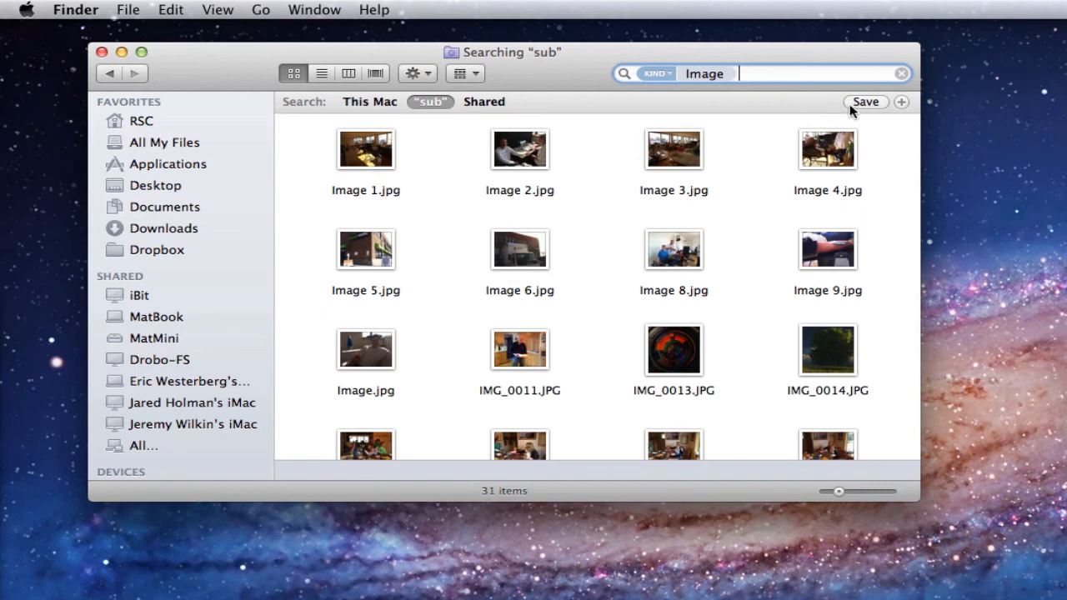
left_click(867, 102)
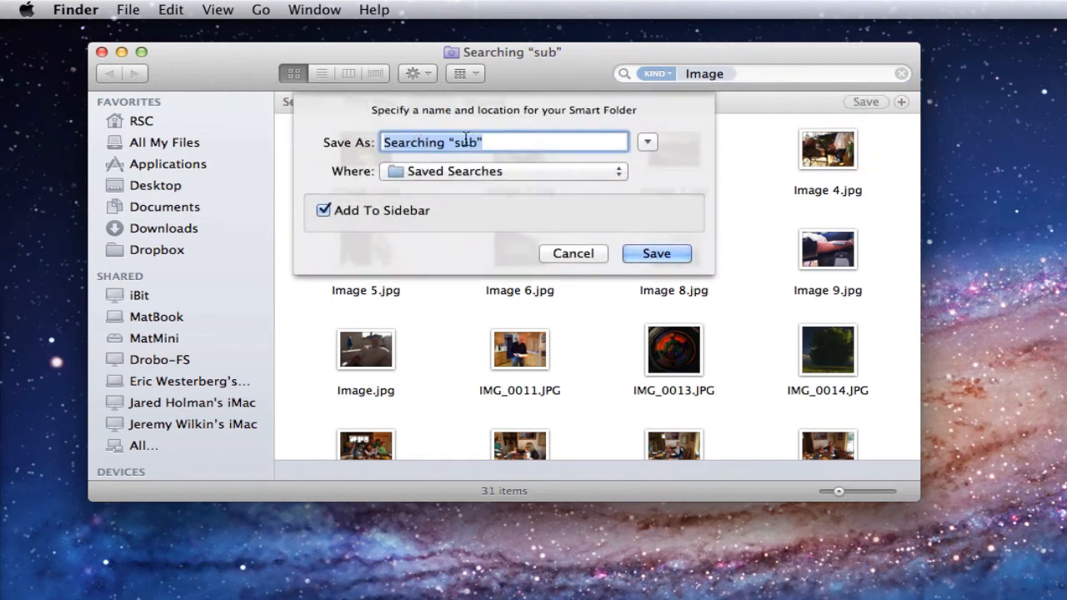
Name the smart folder 'Photo Stream', keep it in Saved Searches with Add To Sidebar, and save
type("Photo S")
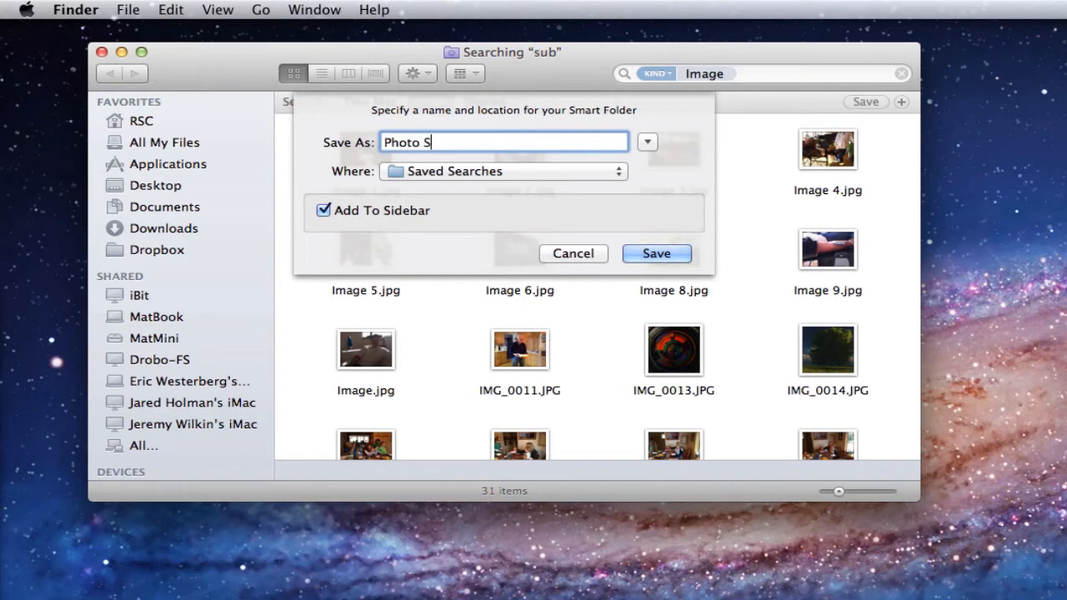
type("tream")
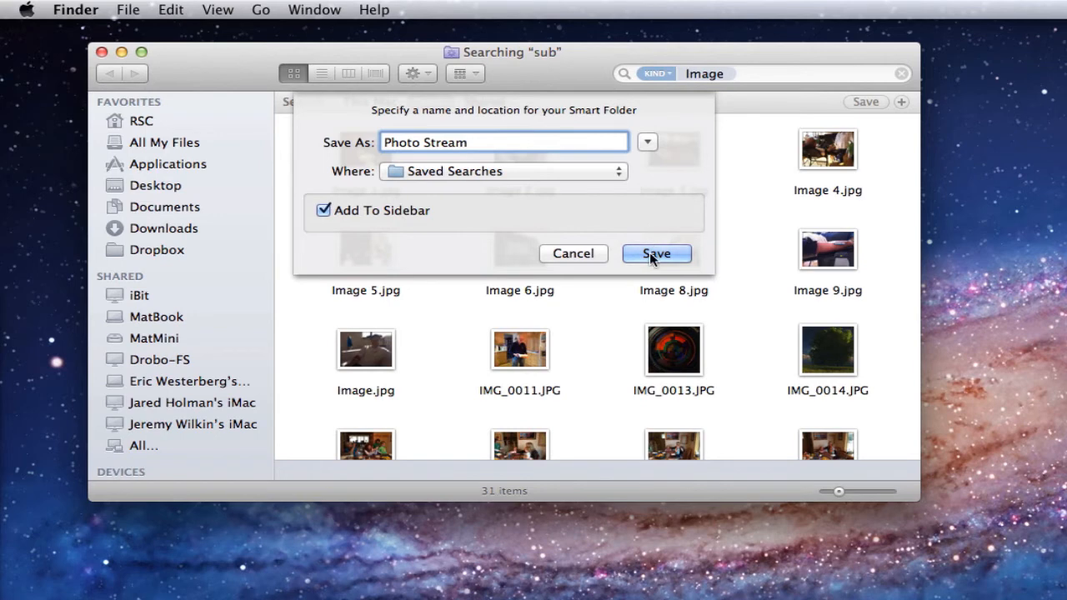
left_click(657, 254)
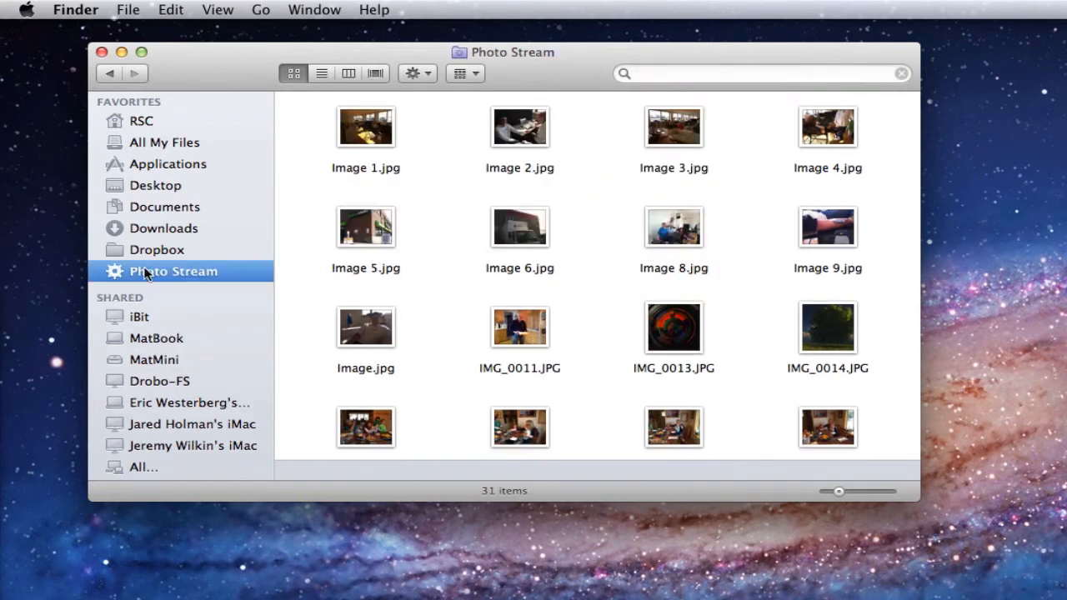
mouse_move(133, 270)
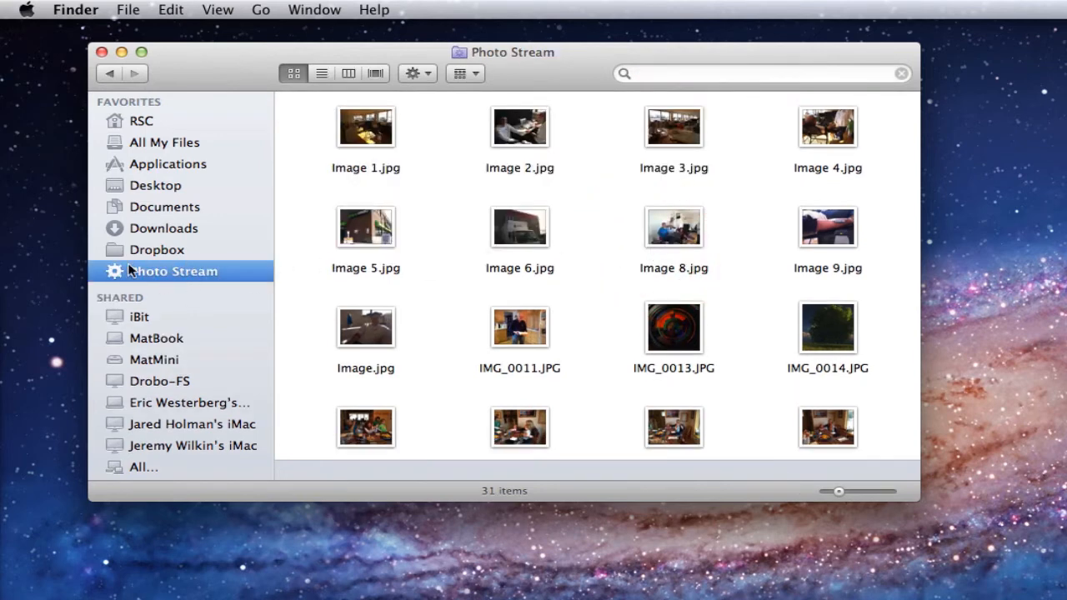
mouse_move(163, 276)
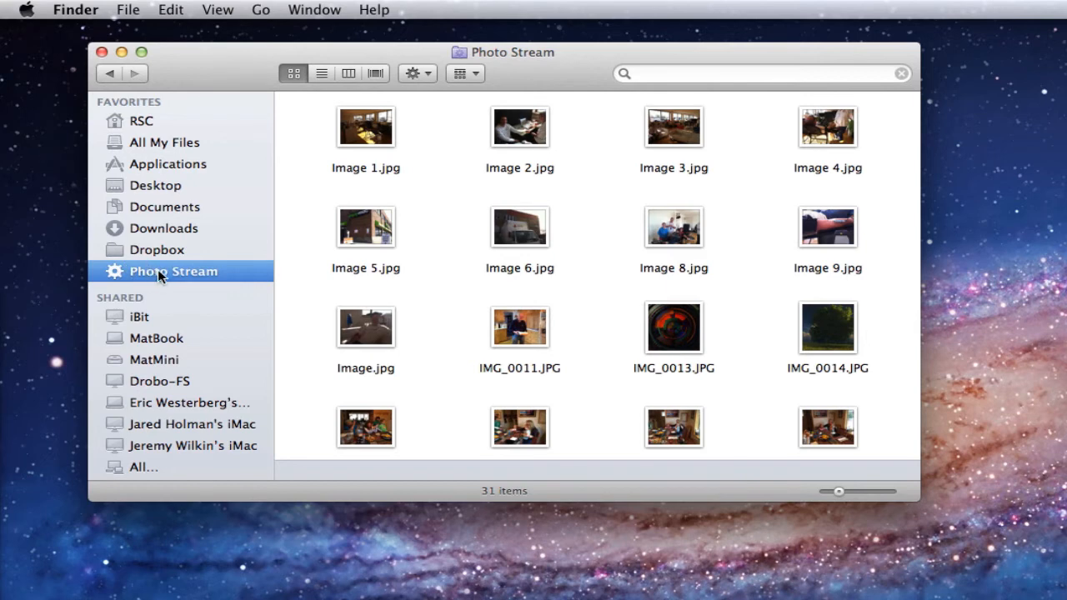
Reveal the Saved Searches folder enclosing the Photo Stream sidebar entry
right_click(174, 270)
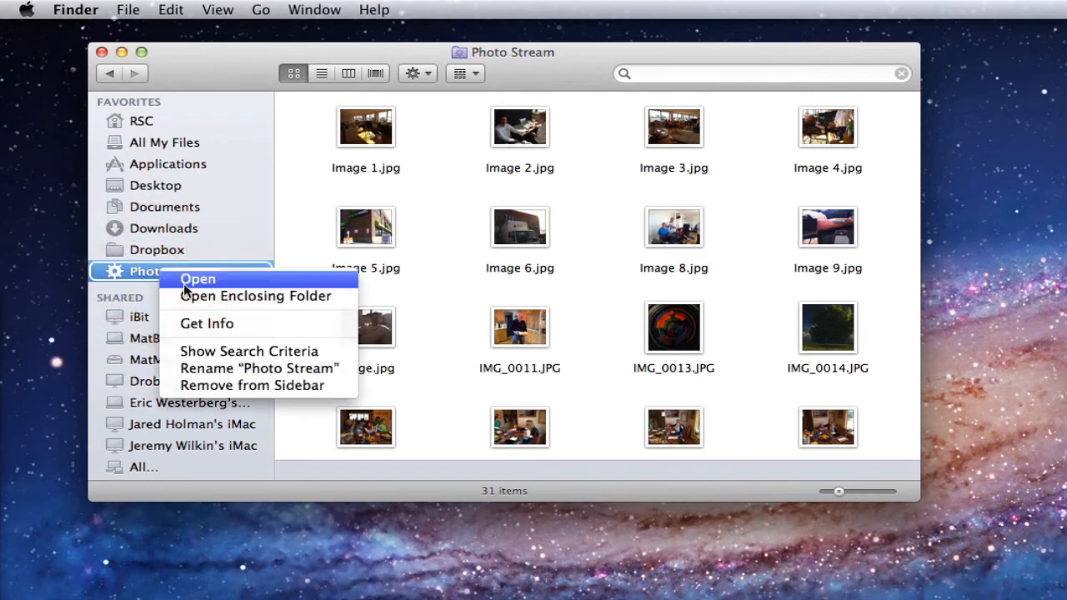
mouse_move(253, 297)
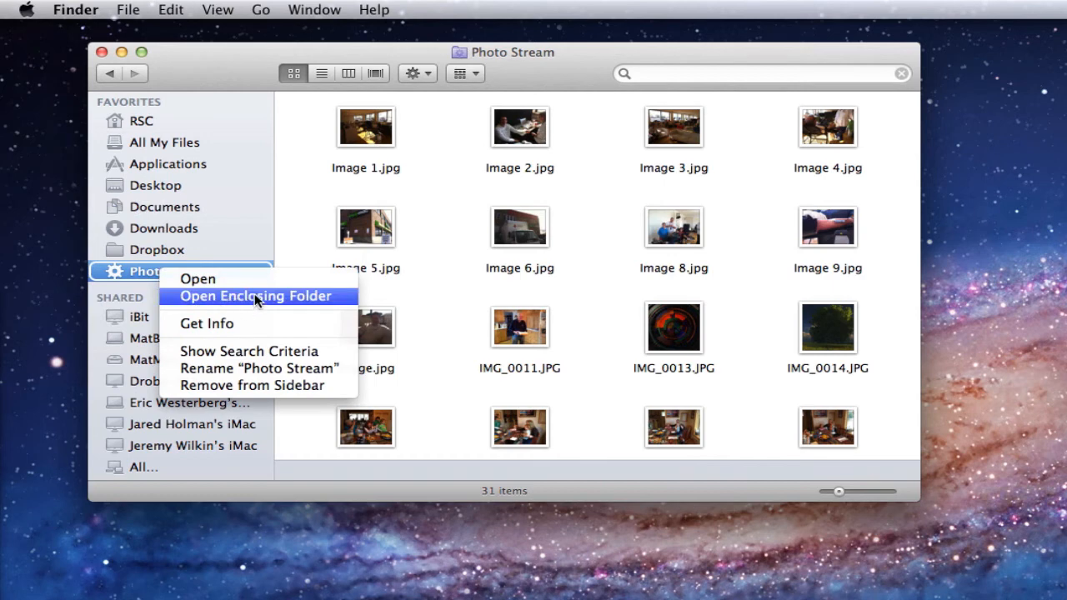
left_click(255, 297)
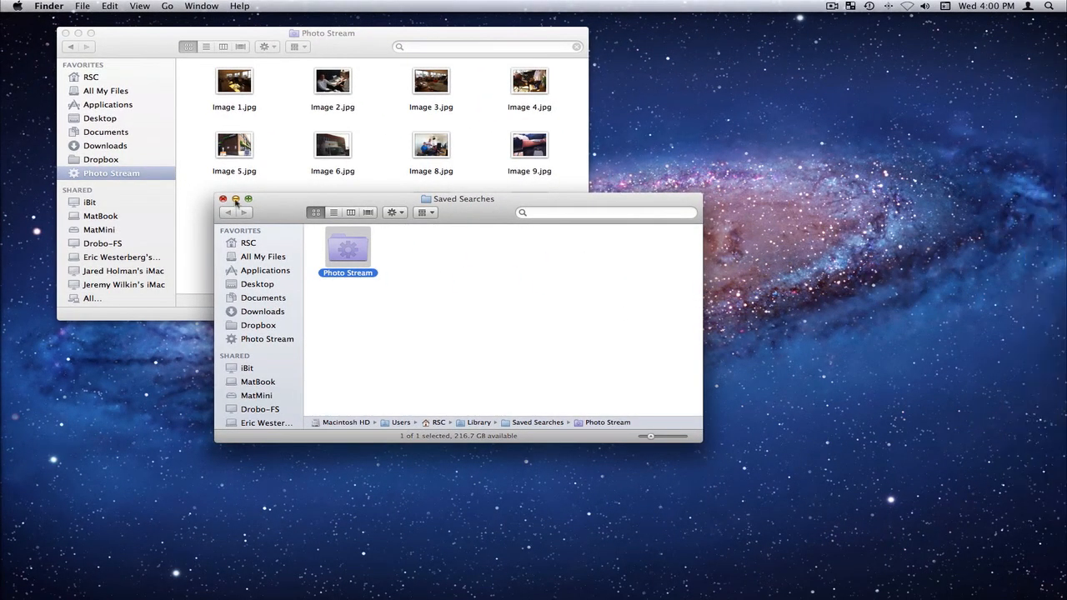
Hide the Finder windows, then open Photo Stream from its new Dock icon to list its 31 pictures
left_click(224, 198)
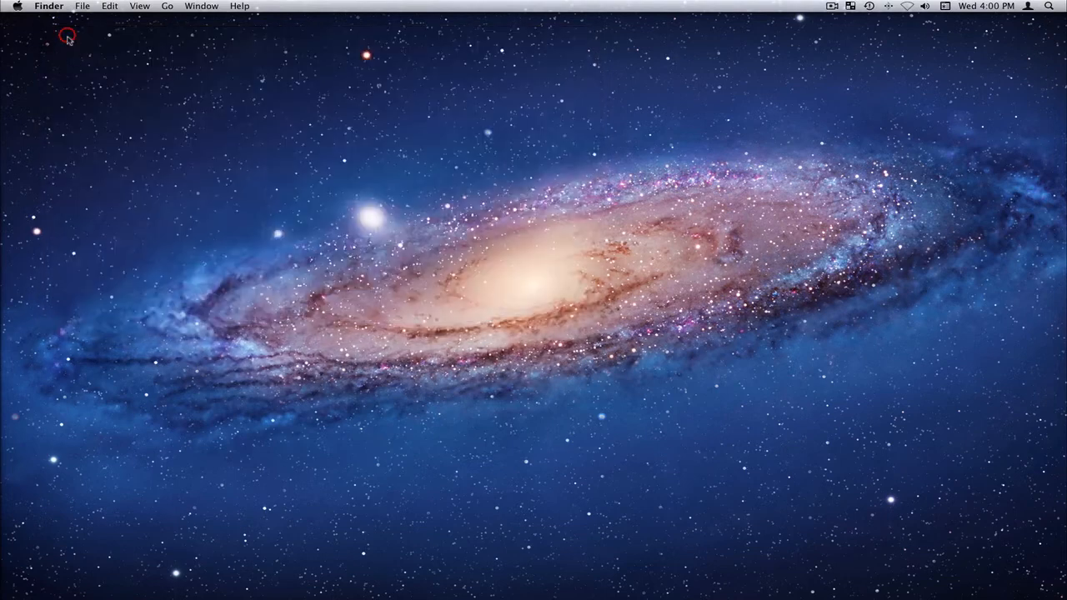
mouse_move(727, 255)
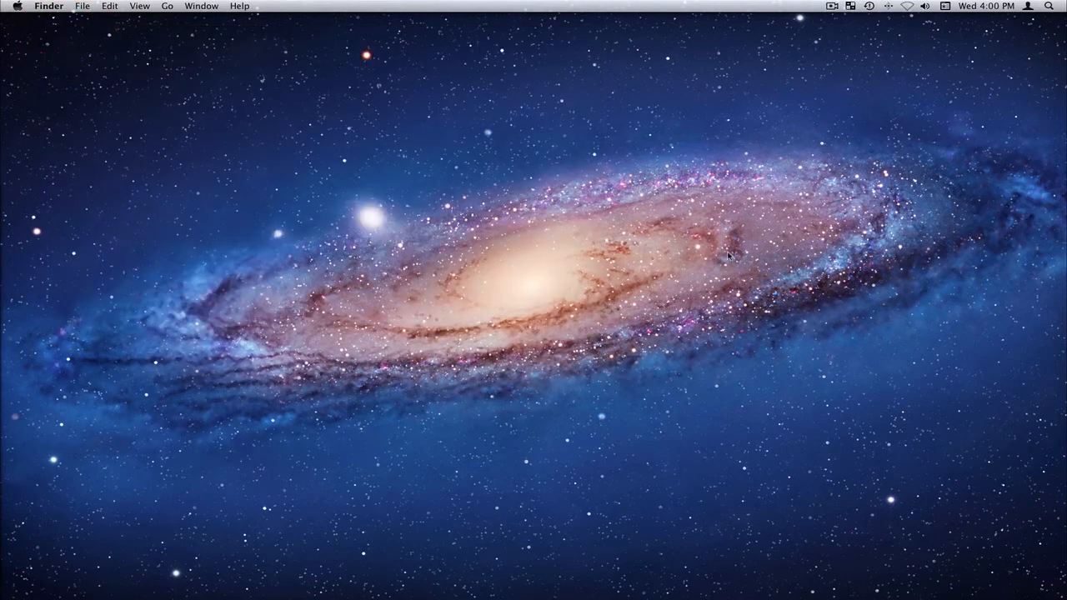
mouse_move(1054, 417)
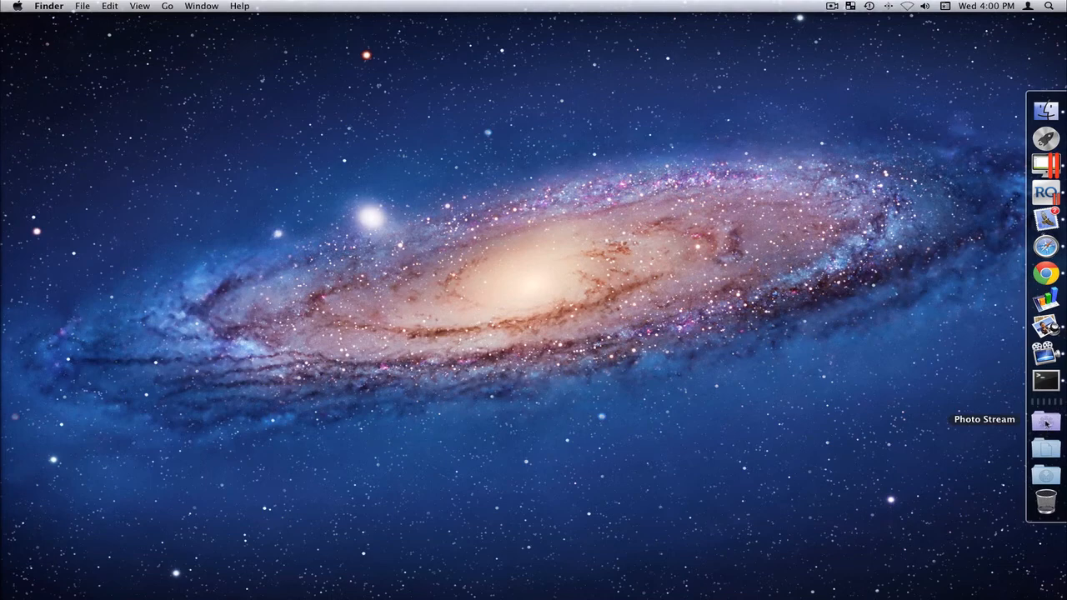
left_click(1045, 420)
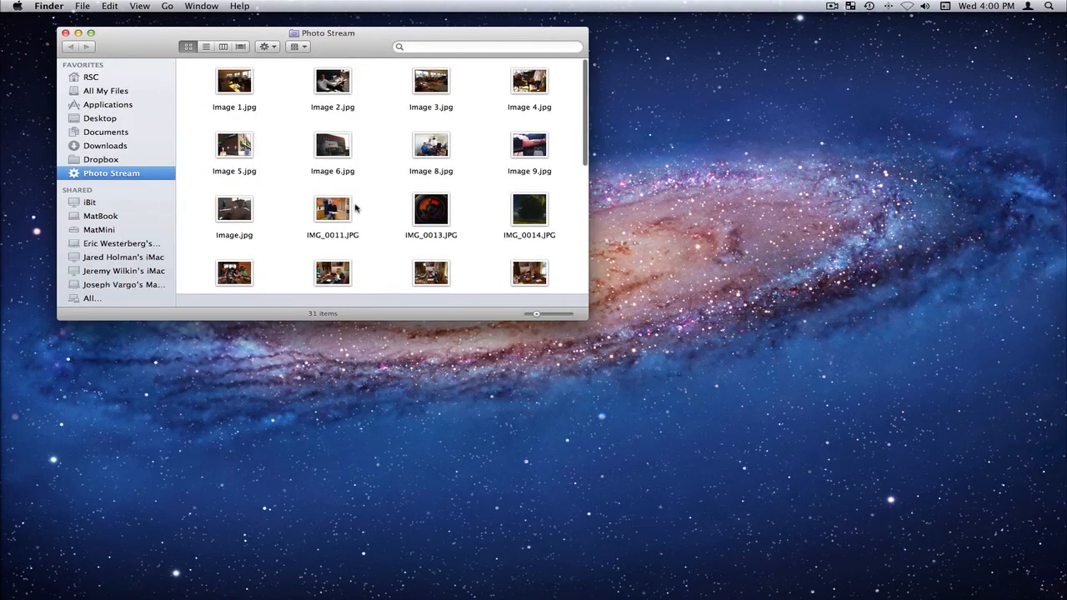
mouse_move(381, 186)
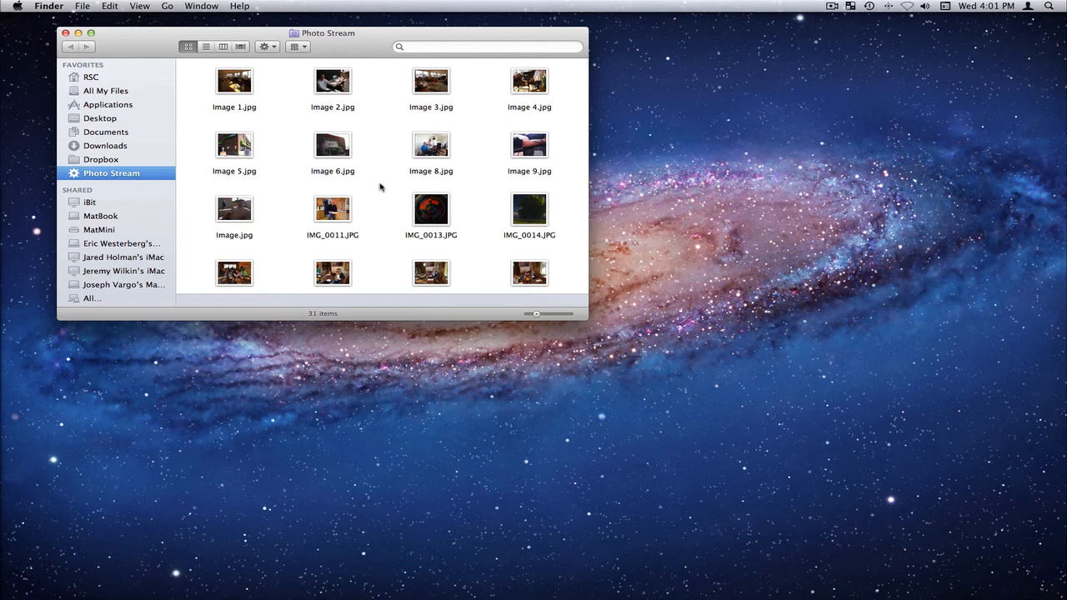